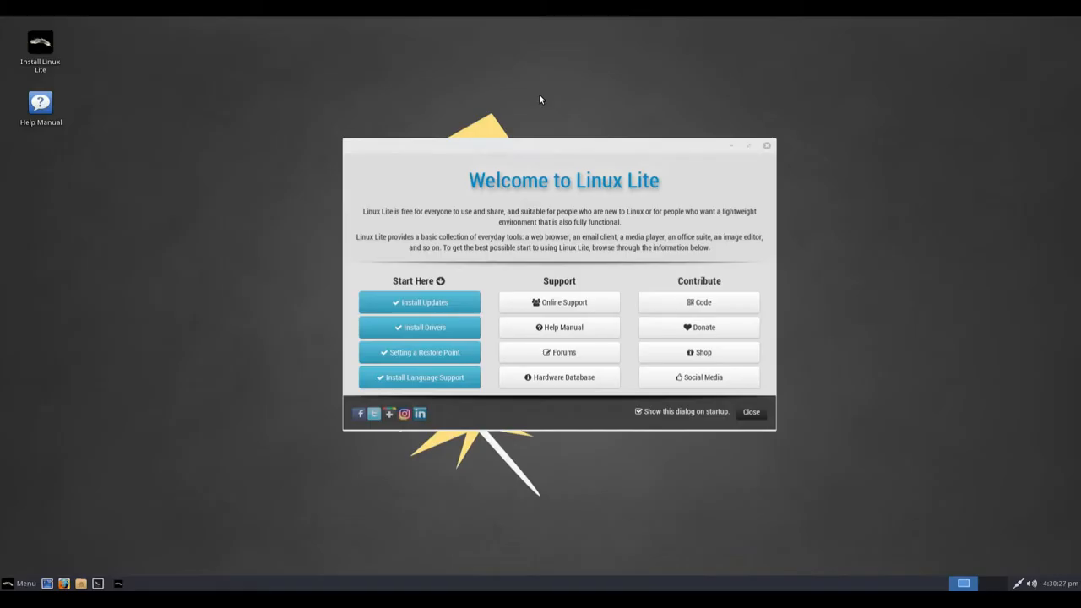
pyautogui.moveTo(549, 260)
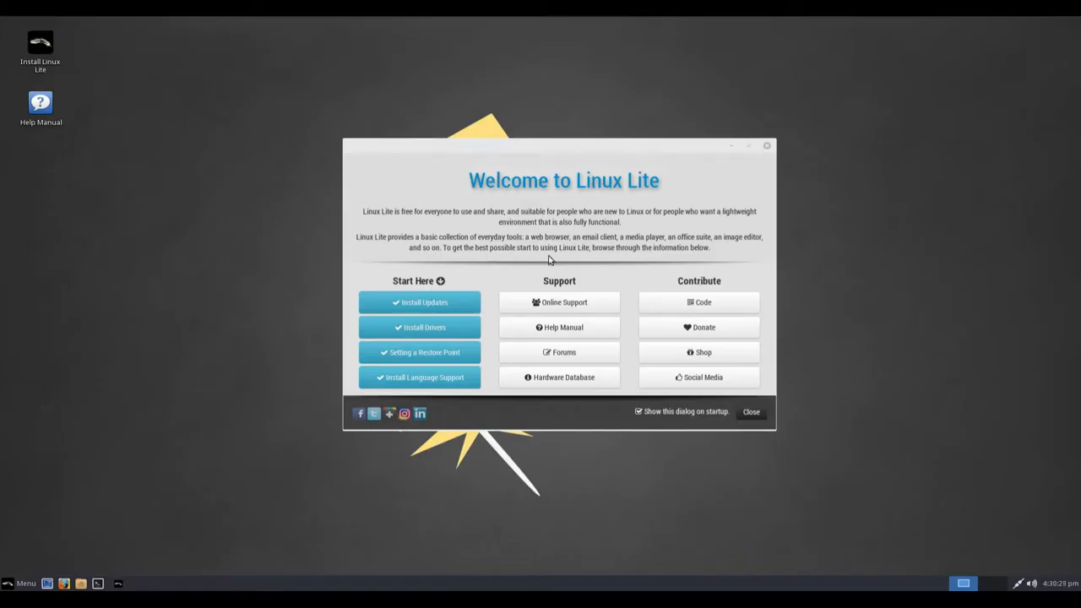
pyautogui.moveTo(461, 324)
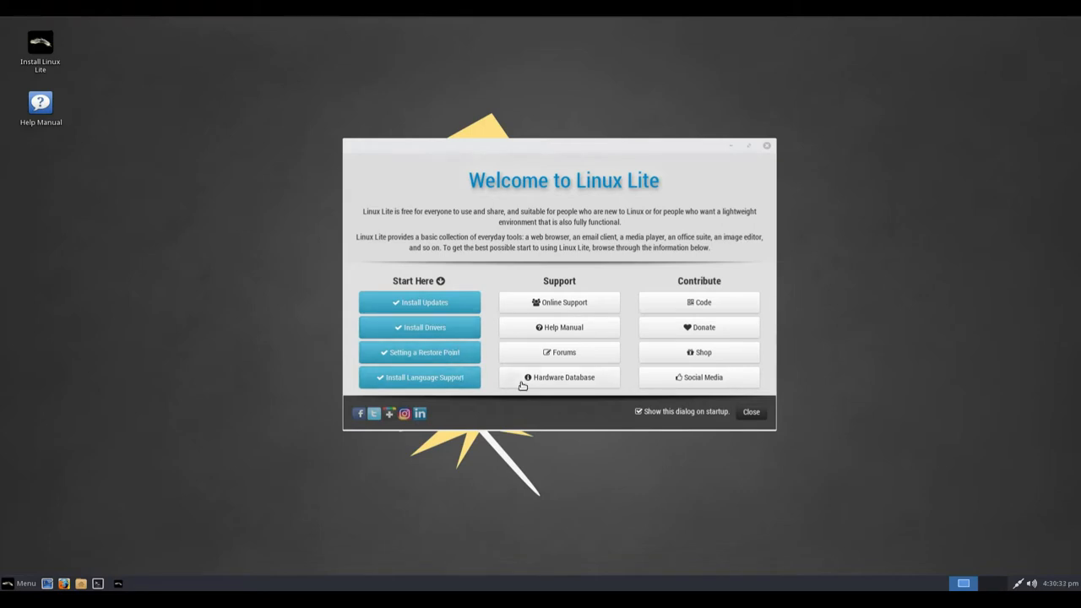
pyautogui.moveTo(588, 387)
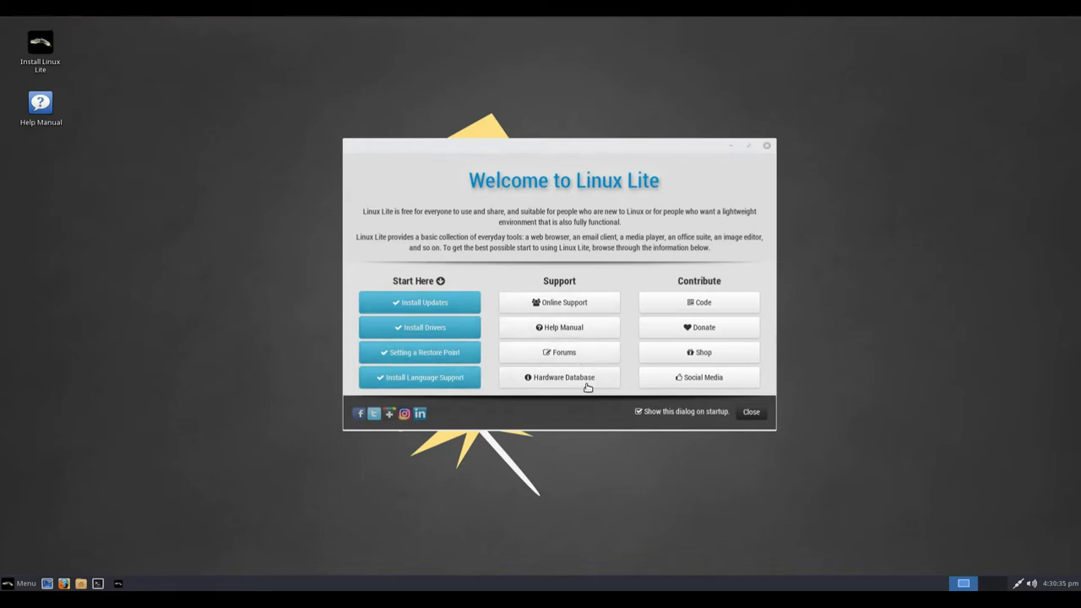
pyautogui.moveTo(703, 353)
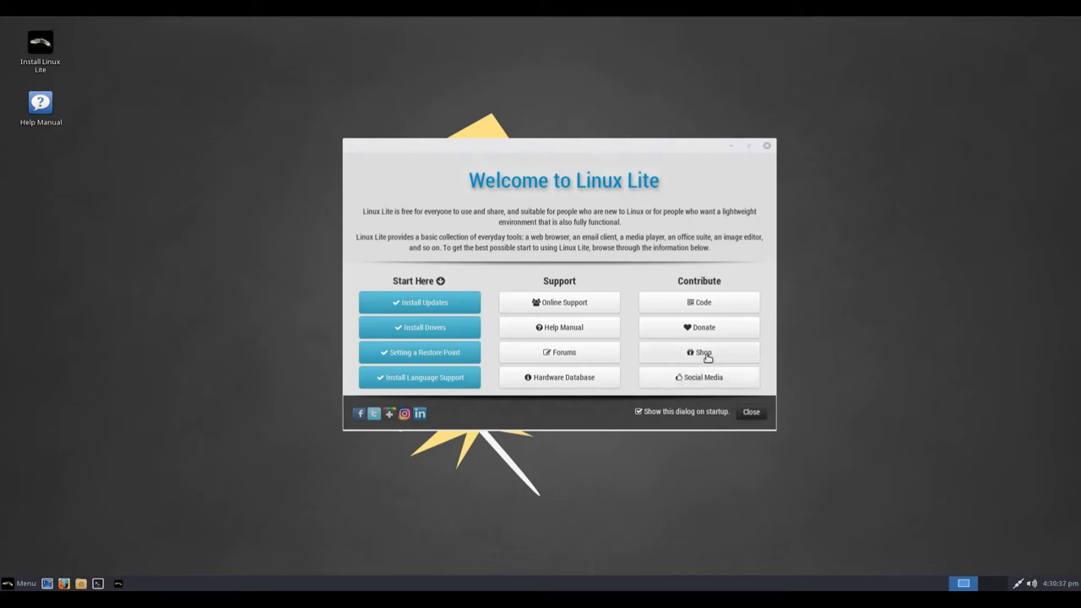
pyautogui.moveTo(767, 157)
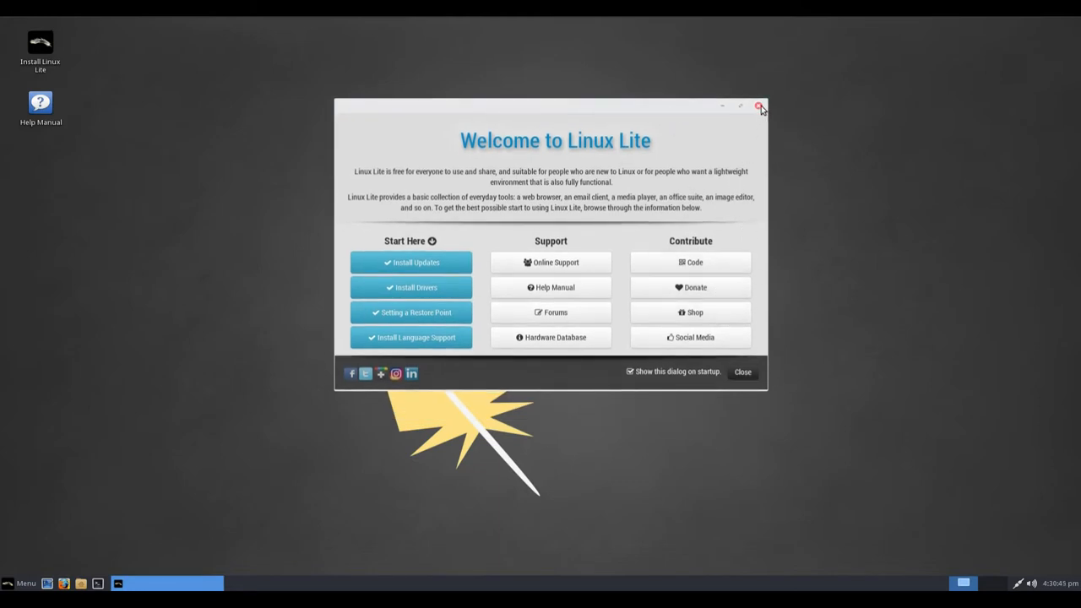
# - Close the Welcome to Linux Lite dialog and launch the Thunar file manager from the taskbar
pyautogui.click(759, 105)
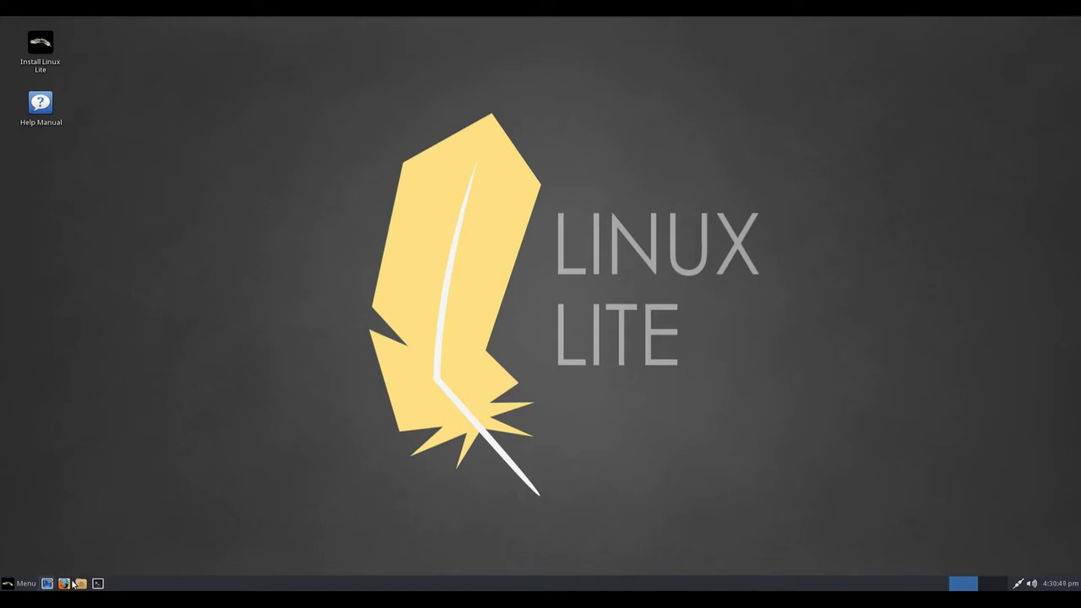
pyautogui.click(81, 583)
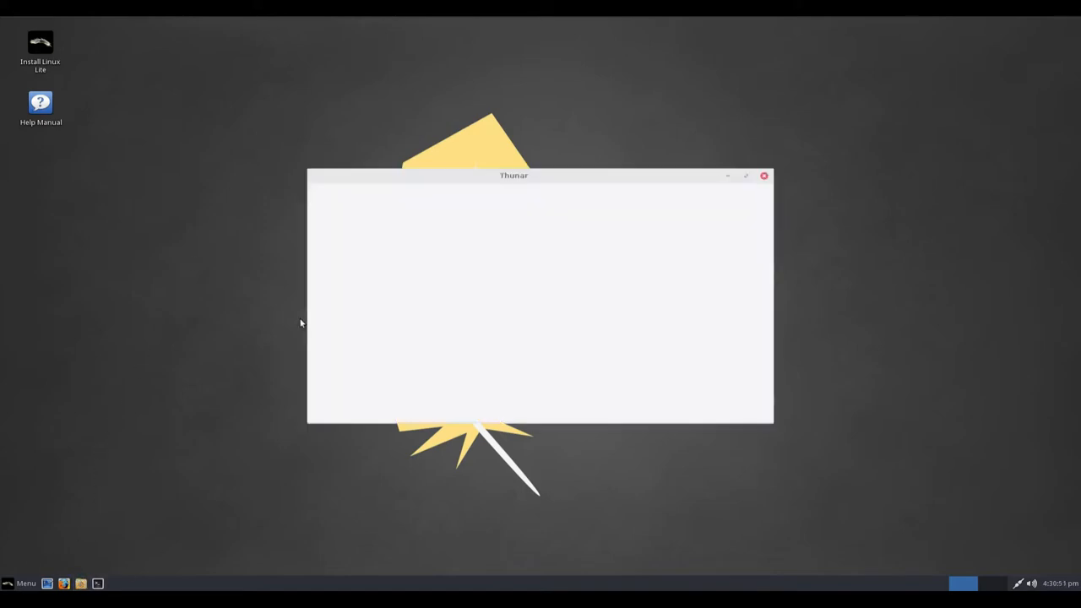